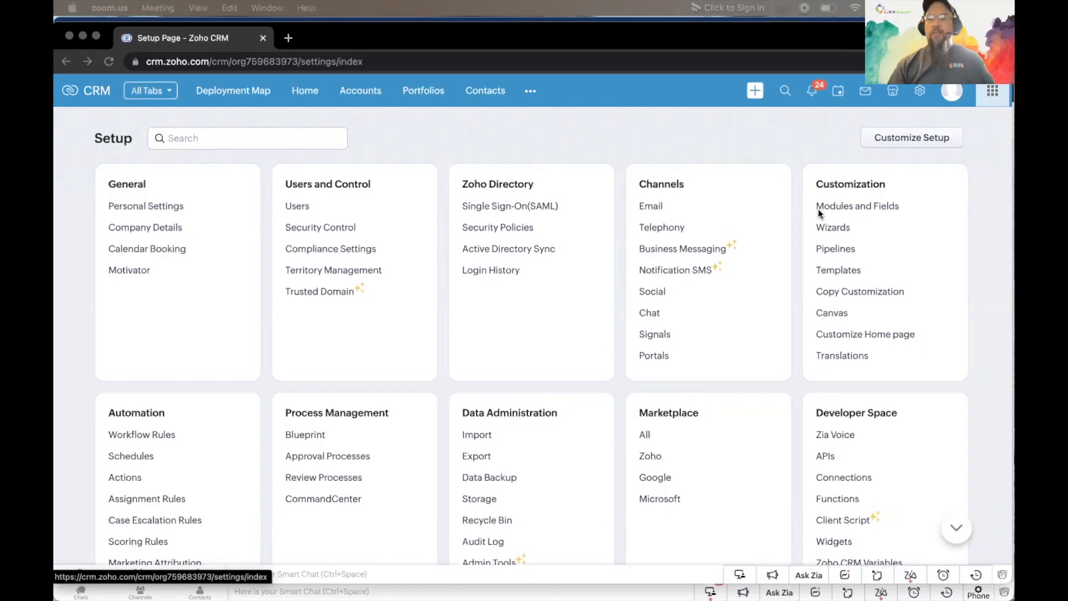
pyautogui.moveTo(831, 520)
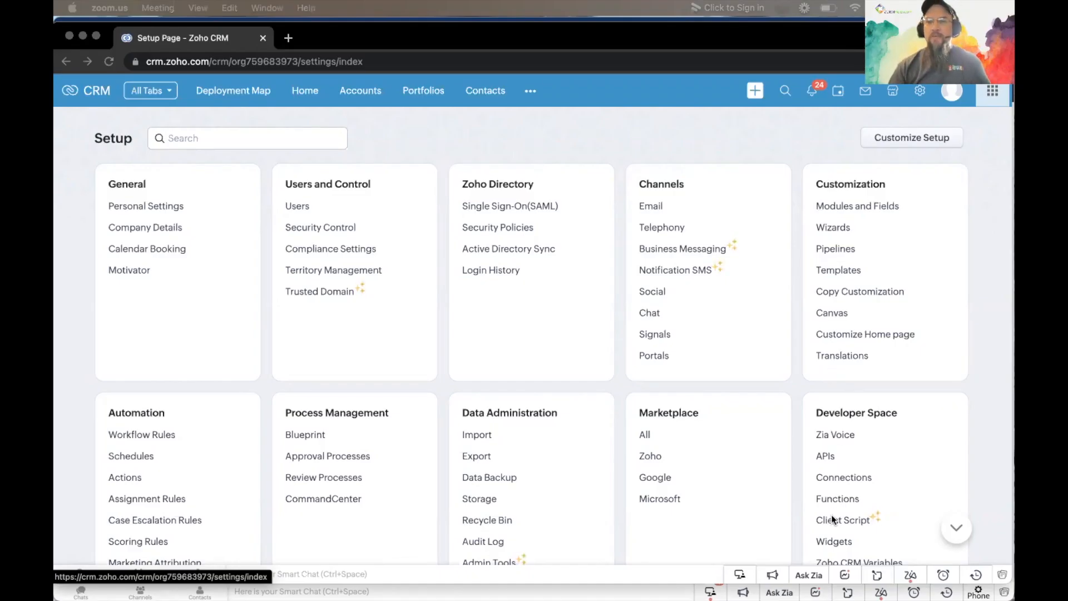
# - From Setup's Client Script list, choose Edit on the 'Update Deal City in Estimates' script for Deals
pyautogui.click(843, 519)
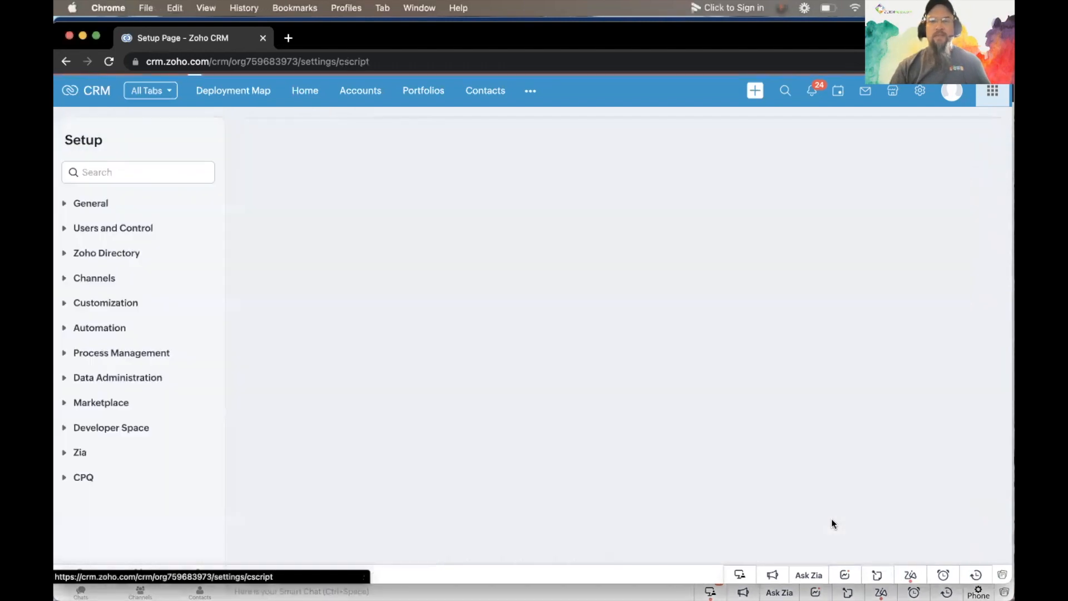
pyautogui.click(111, 428)
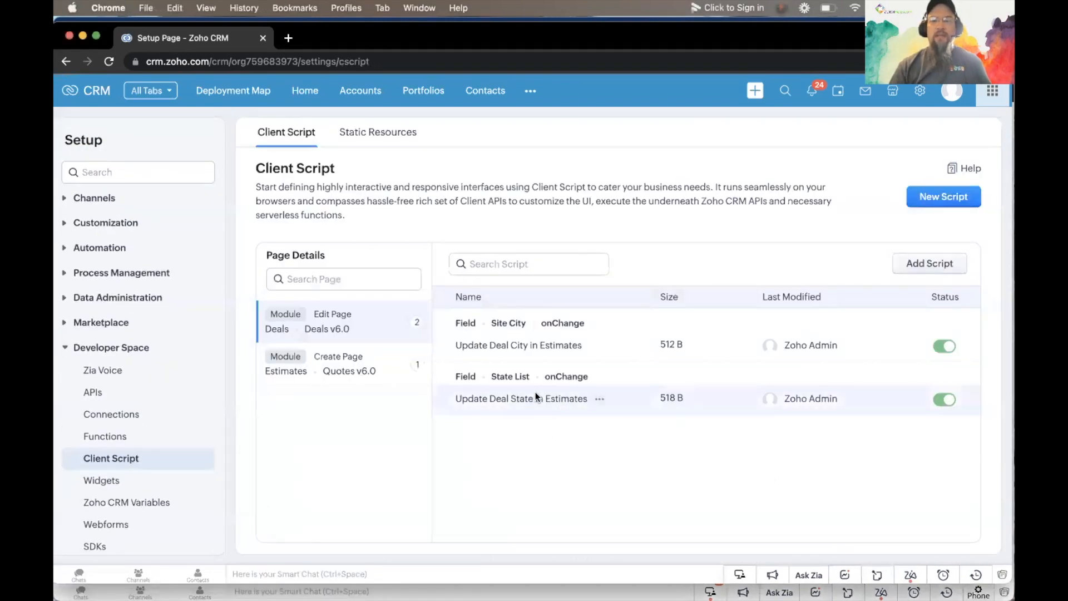
pyautogui.moveTo(478, 423)
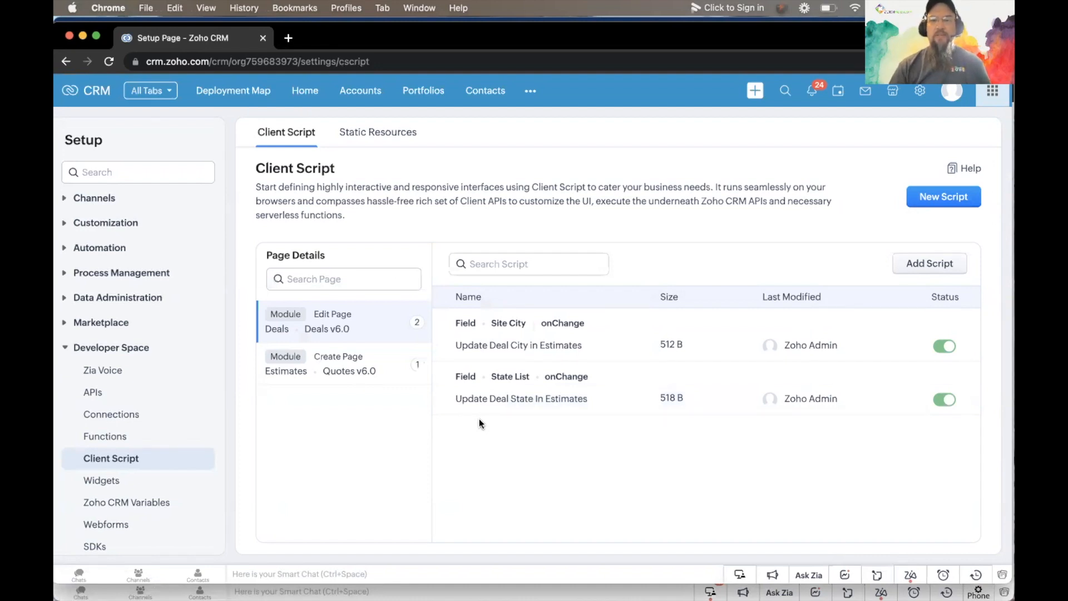
pyautogui.click(595, 347)
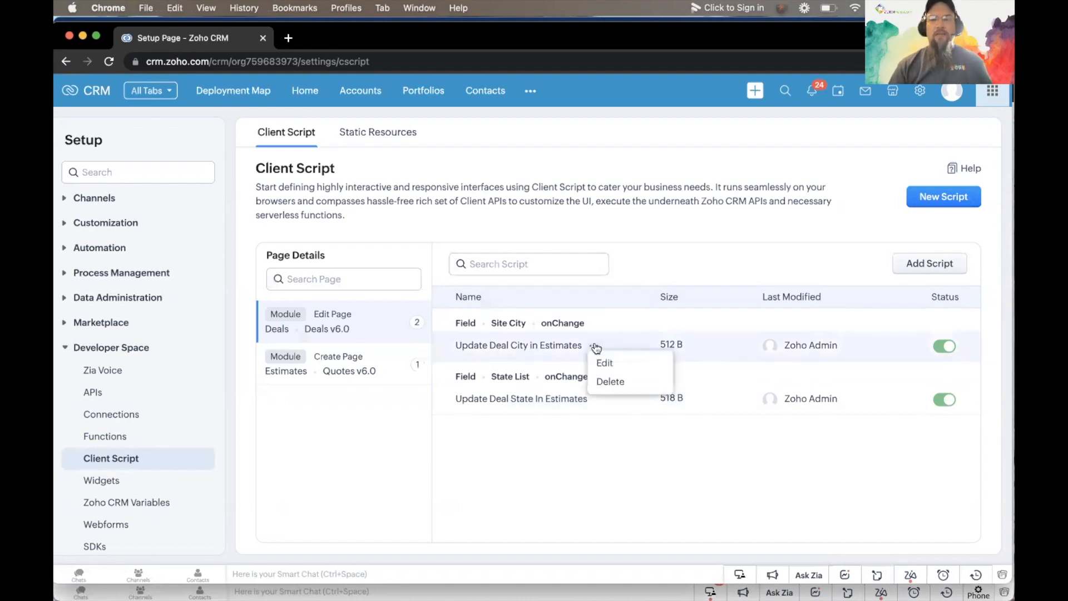
pyautogui.click(605, 363)
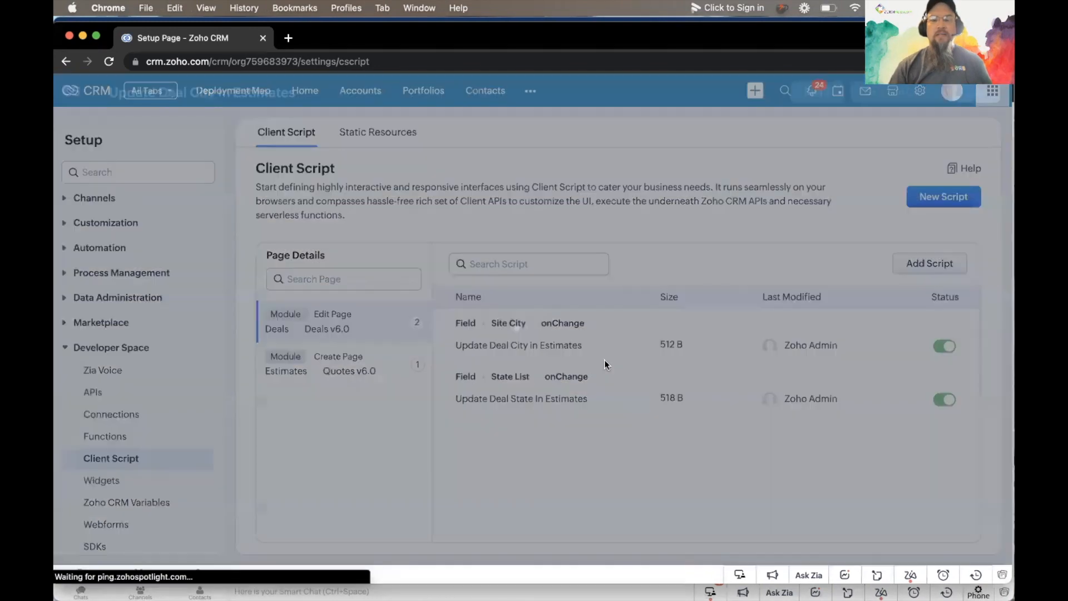
# - Load the script editor showing the onChange code for Deals Edit Page, field Site City
pyautogui.click(518, 345)
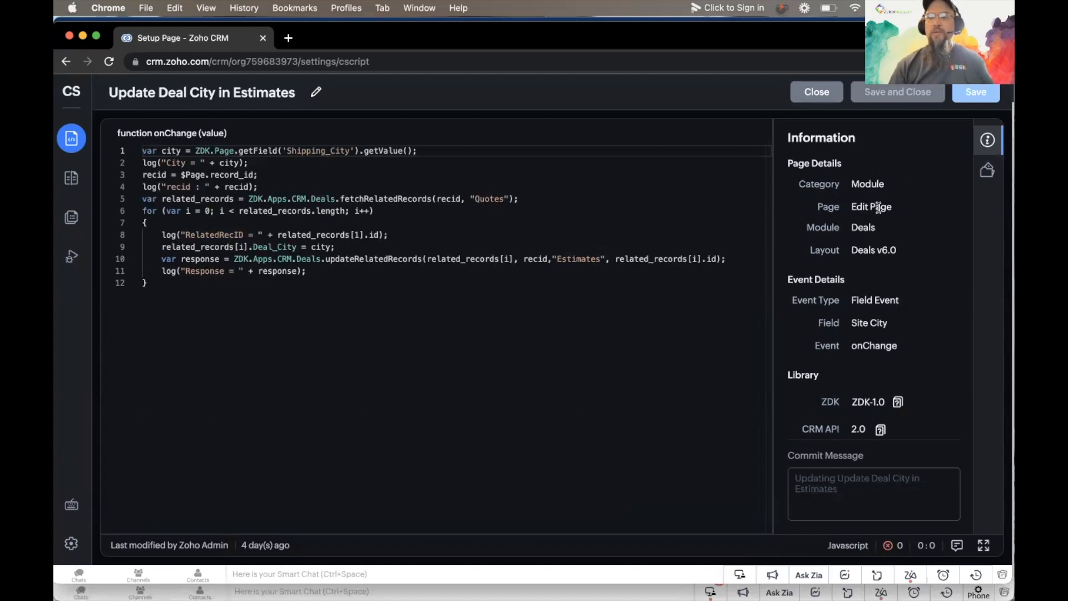
pyautogui.moveTo(872, 220)
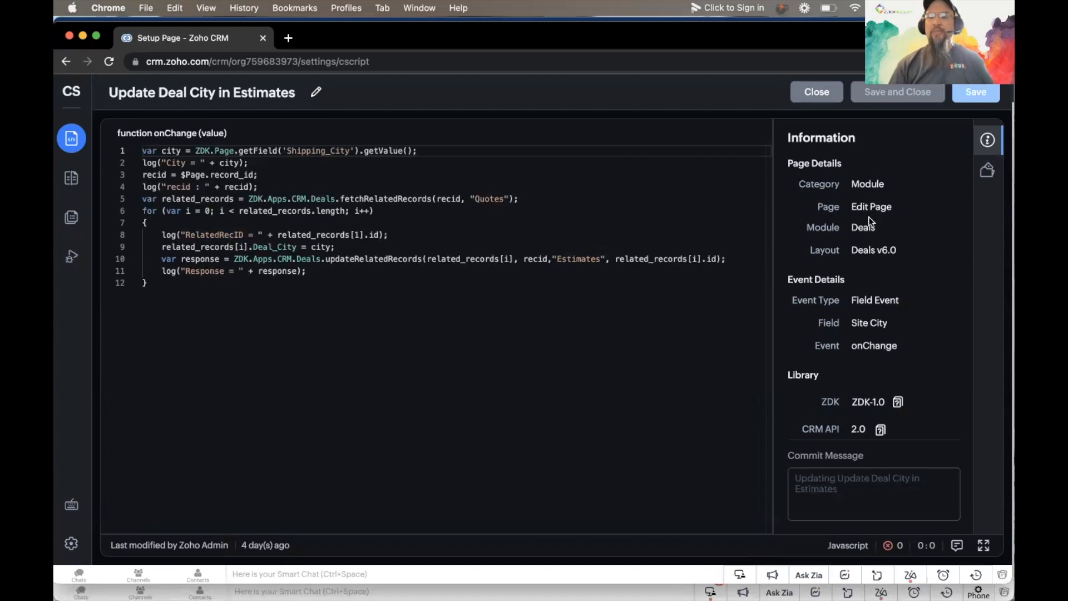
pyautogui.moveTo(857, 248)
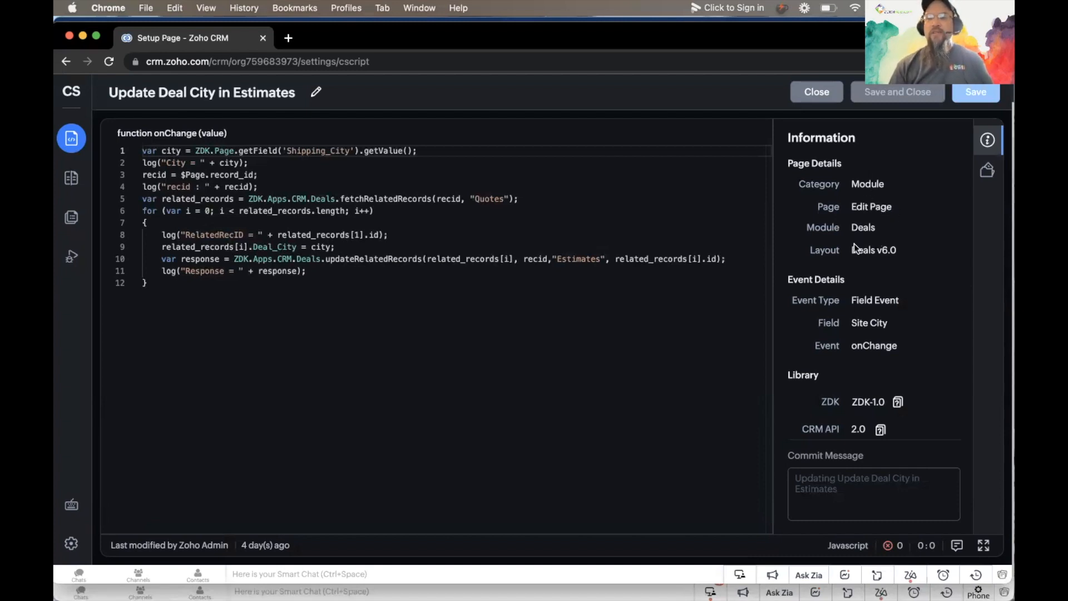
pyautogui.moveTo(904, 253)
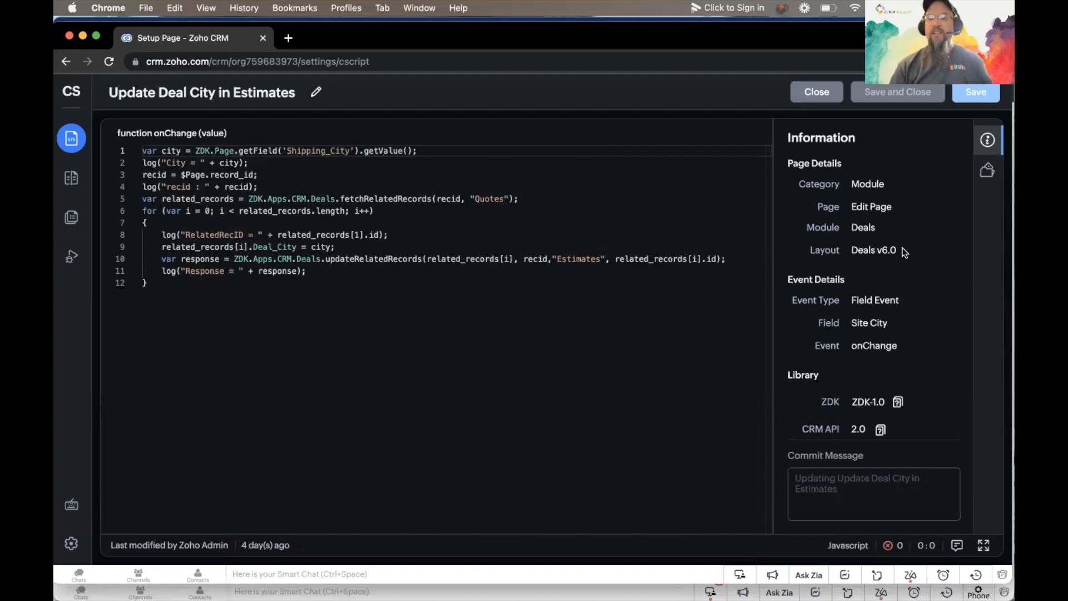
pyautogui.moveTo(896, 278)
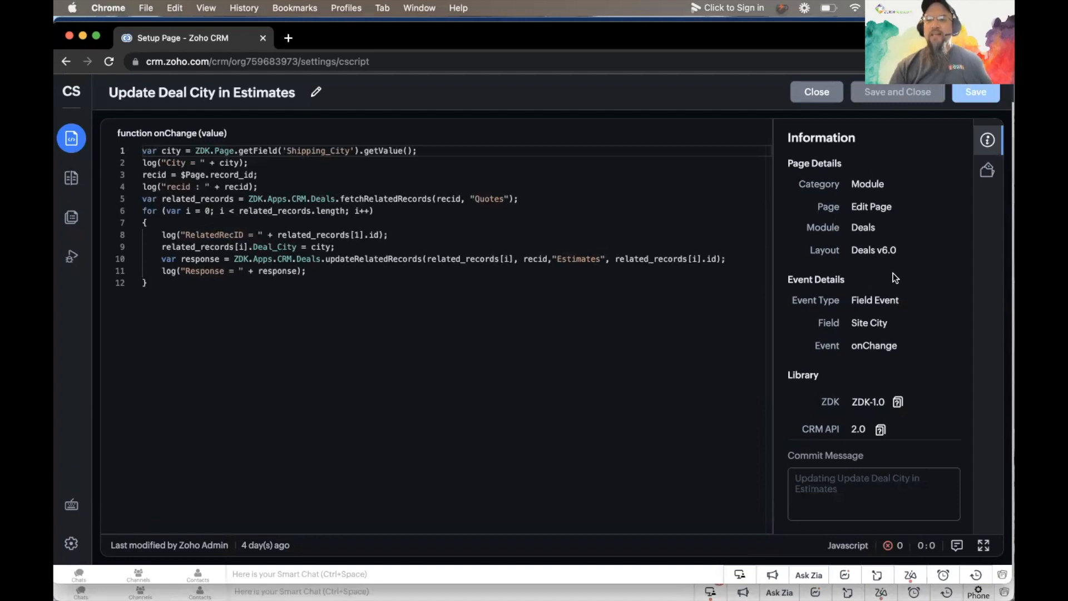
pyautogui.moveTo(882, 300)
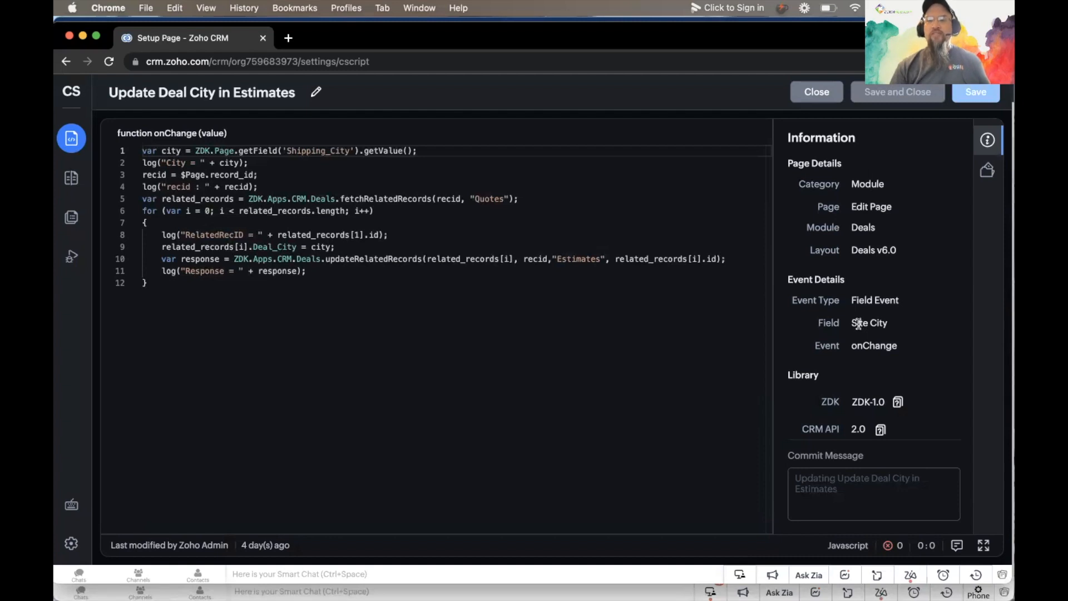
pyautogui.moveTo(889, 326)
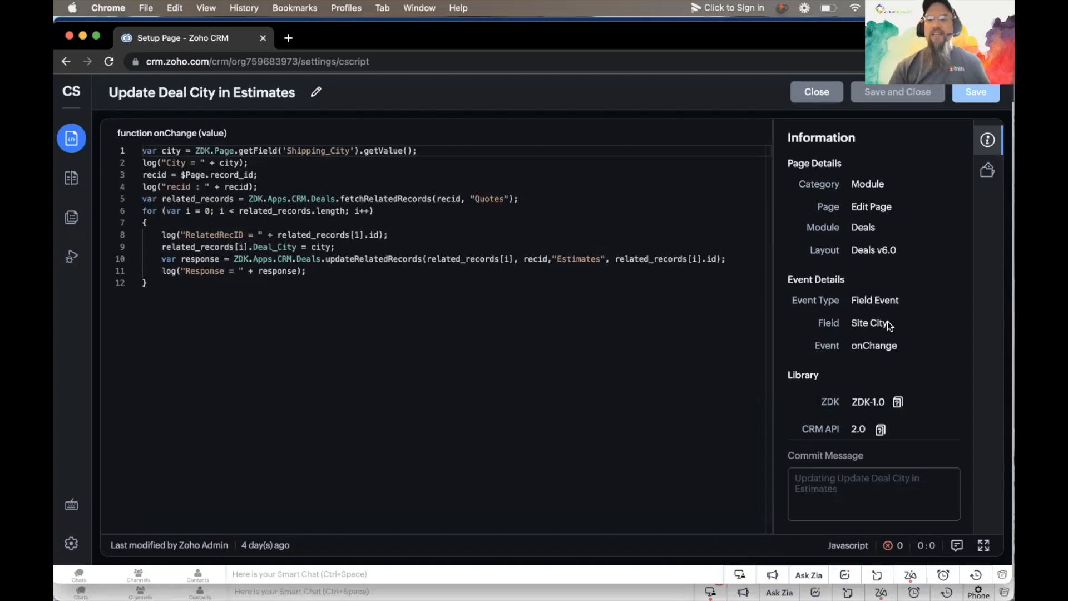
pyautogui.moveTo(883, 358)
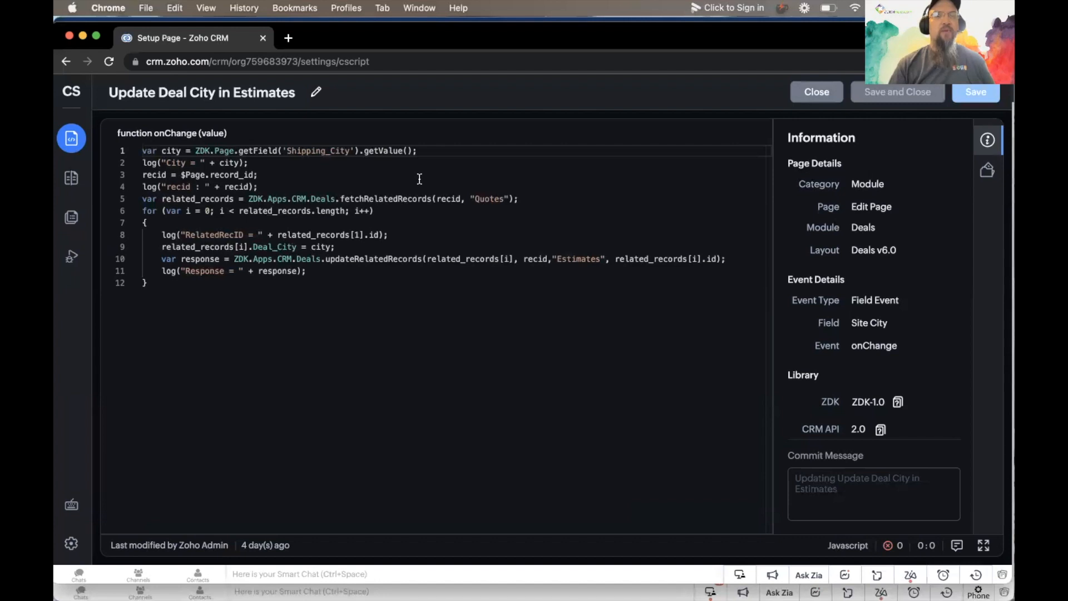
pyautogui.moveTo(197, 162)
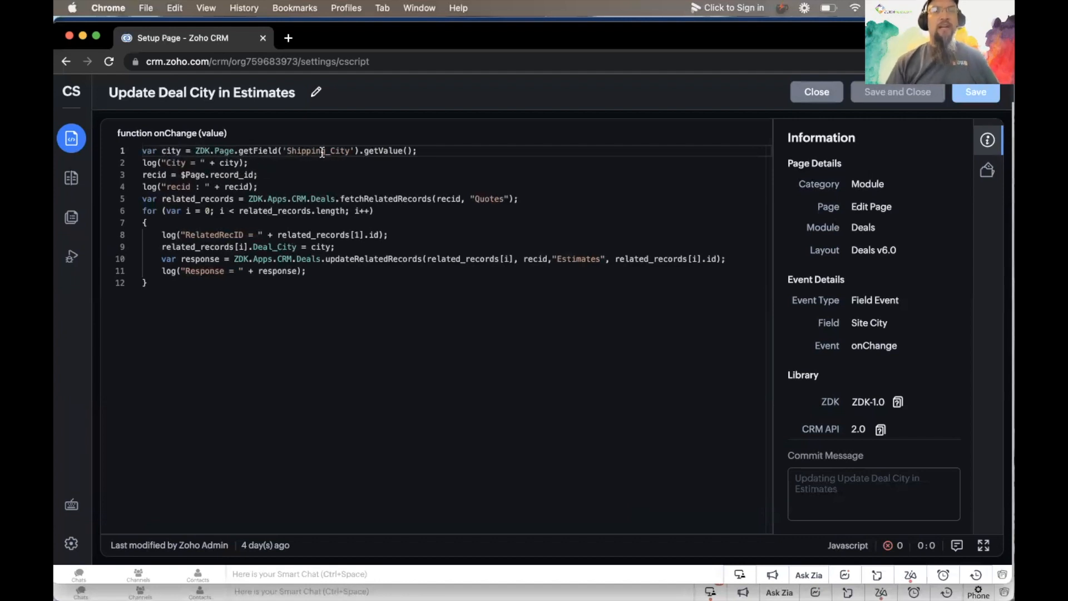
pyautogui.moveTo(381, 150)
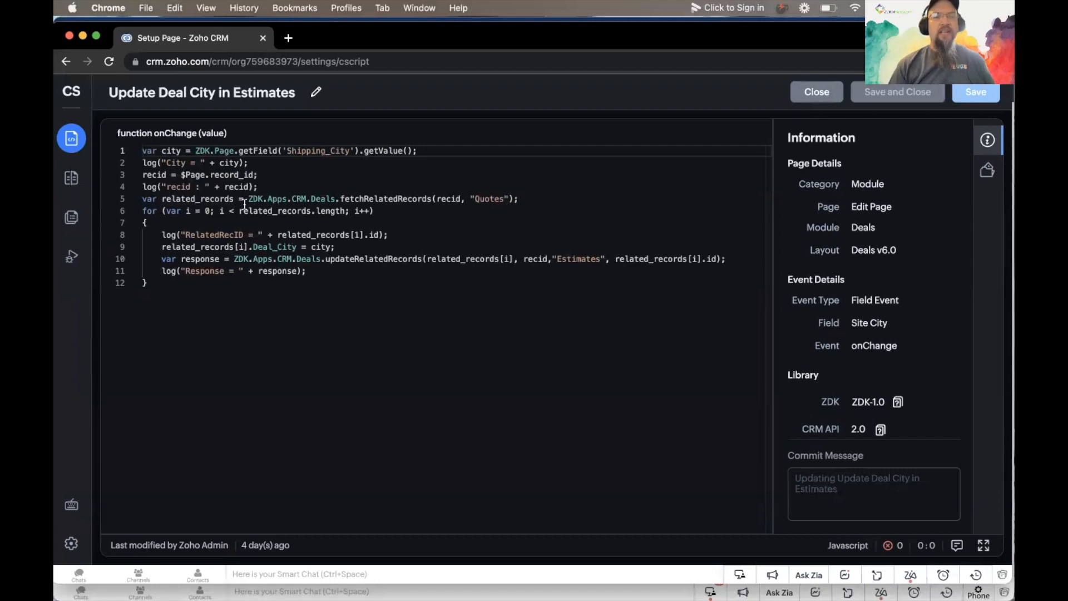
pyautogui.moveTo(198, 198)
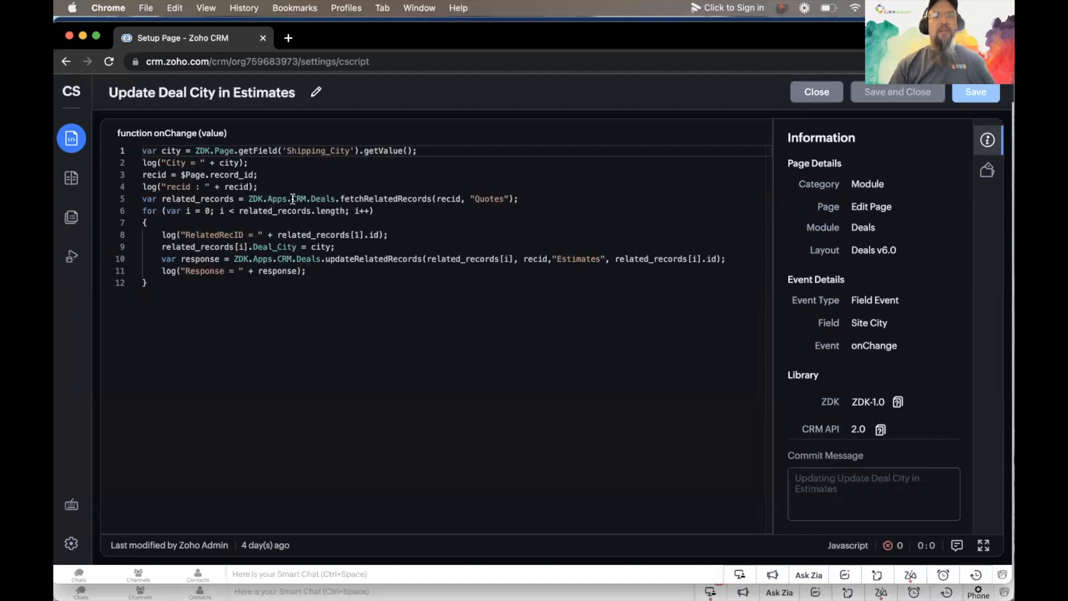
pyautogui.moveTo(324, 198)
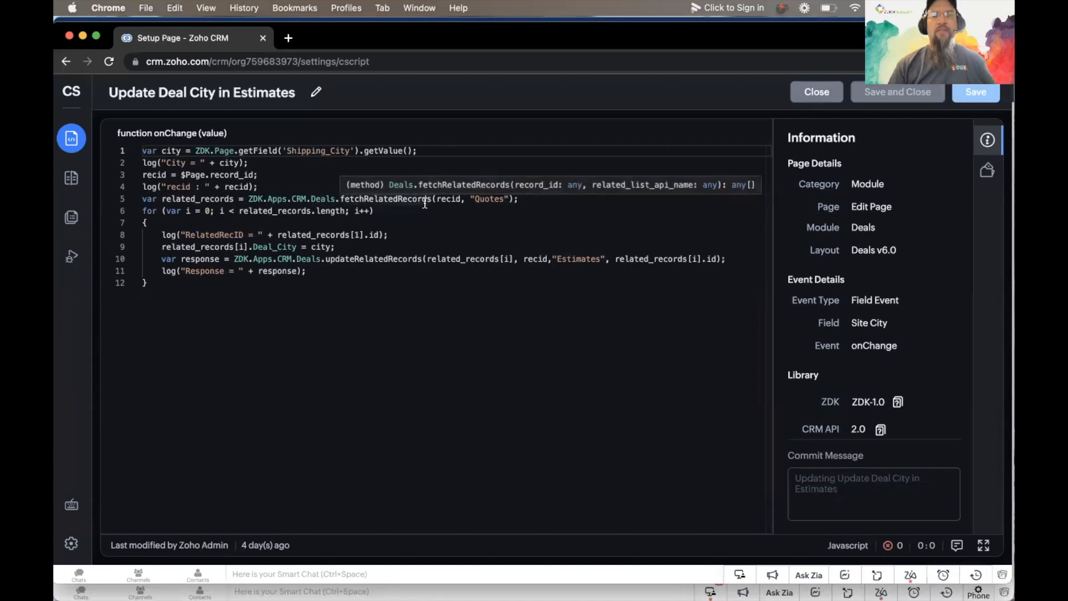
pyautogui.moveTo(448, 199)
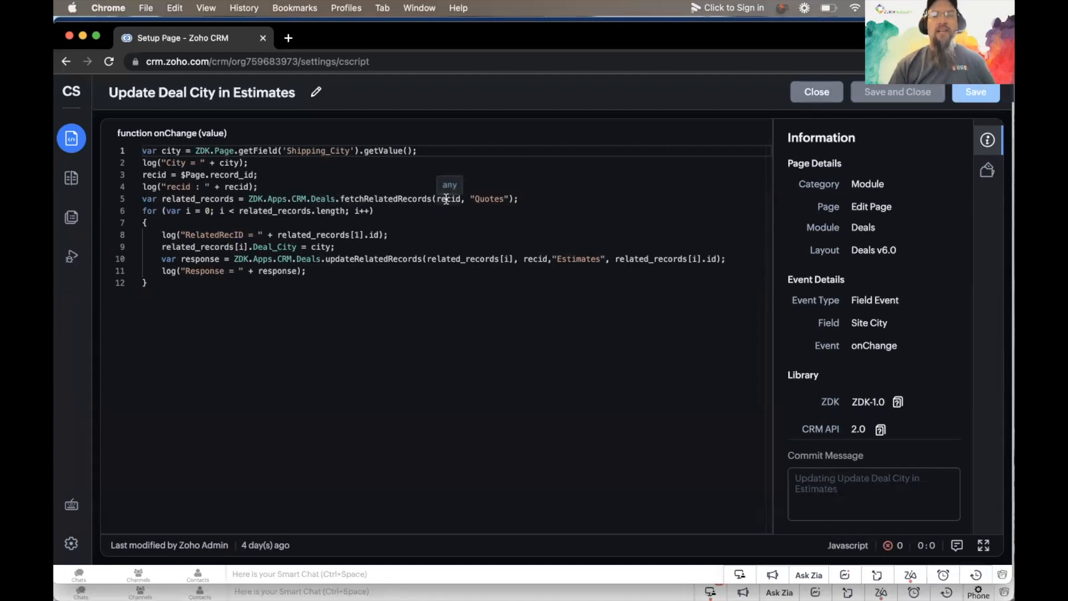
pyautogui.moveTo(501, 199)
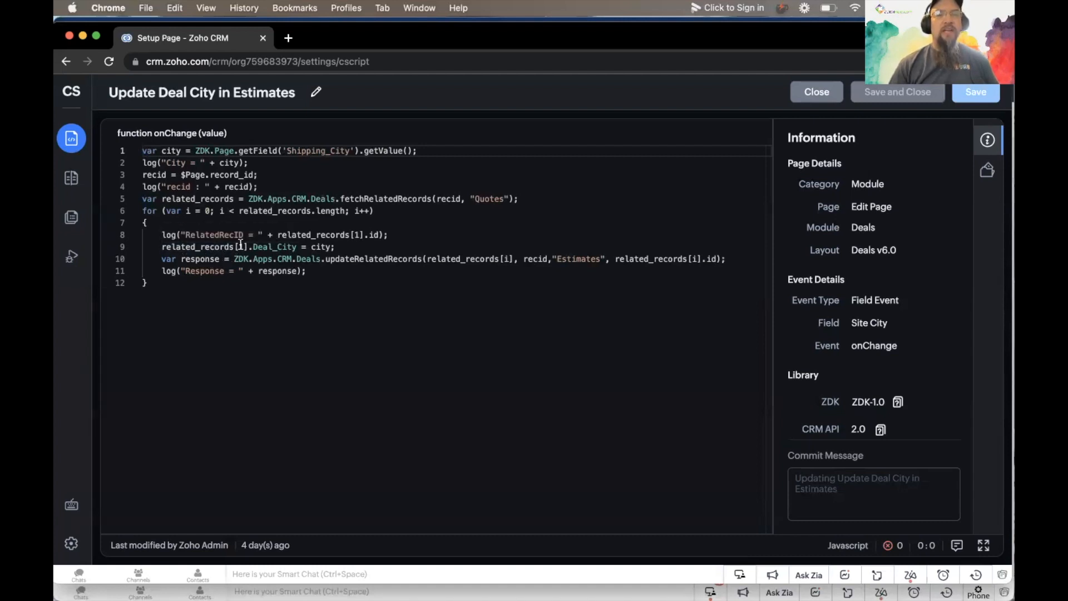
pyautogui.moveTo(243, 247)
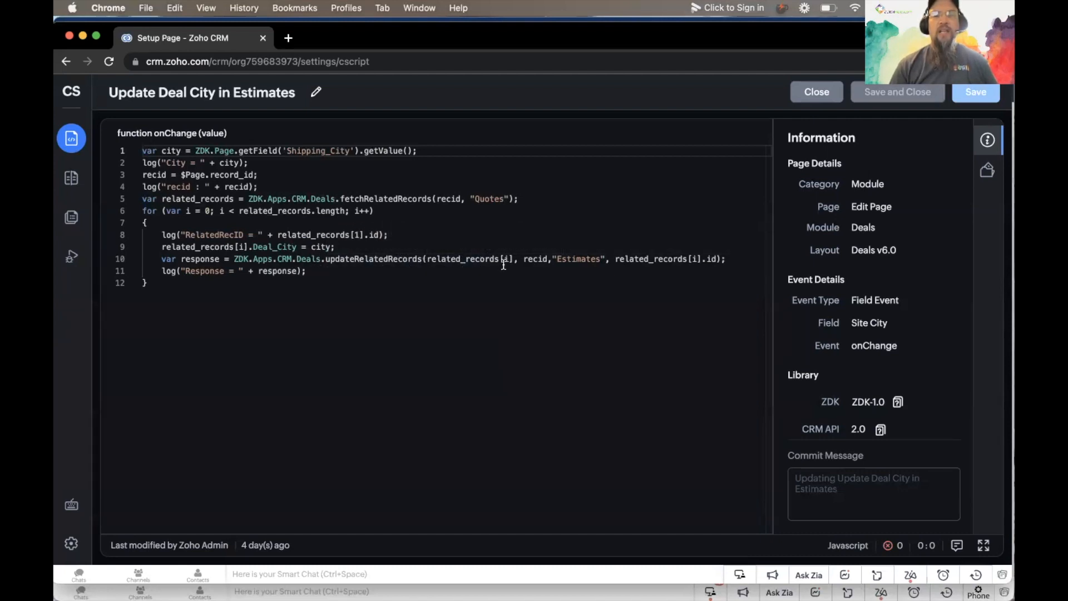
pyautogui.moveTo(536, 260)
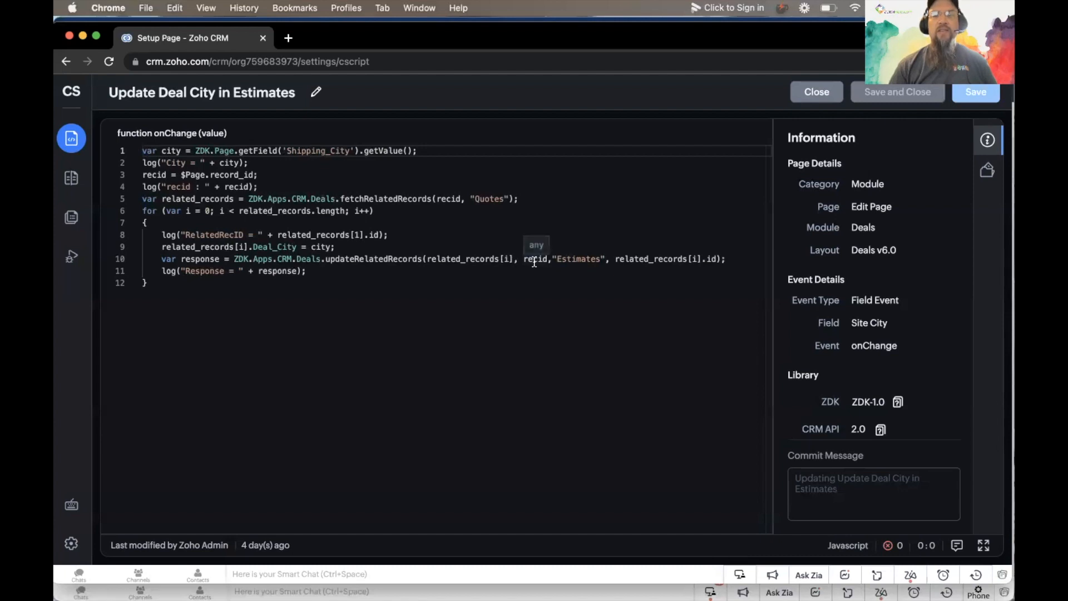
pyautogui.moveTo(578, 266)
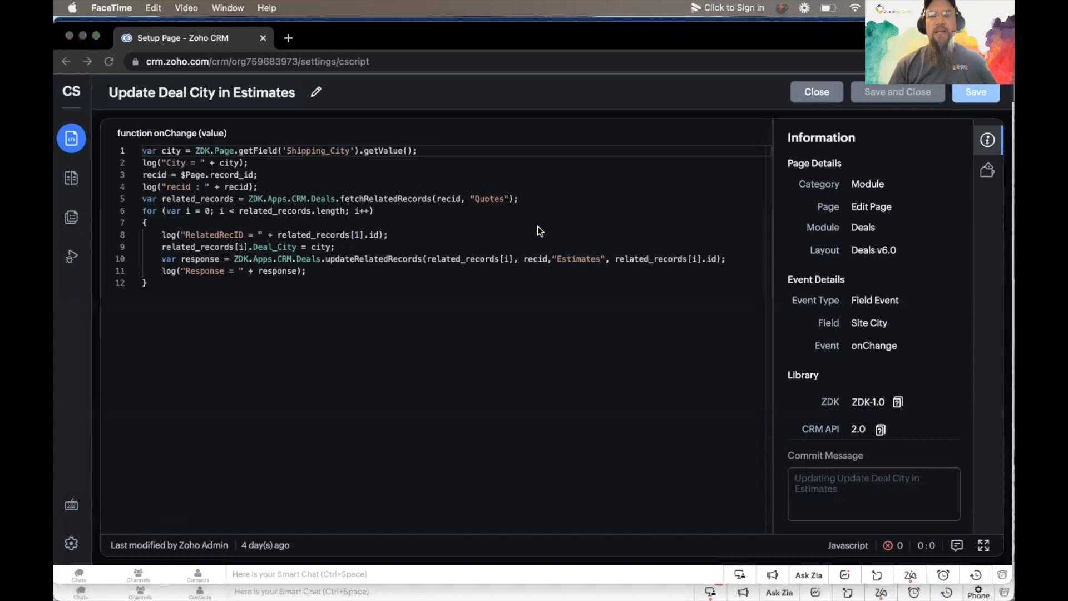
pyautogui.moveTo(575, 256)
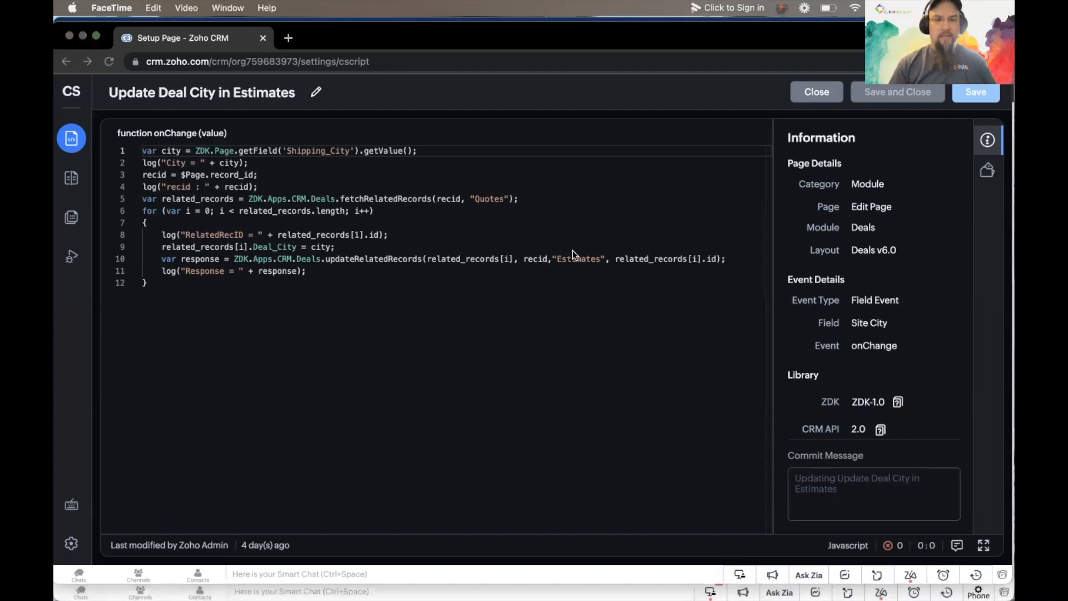
pyautogui.moveTo(597, 265)
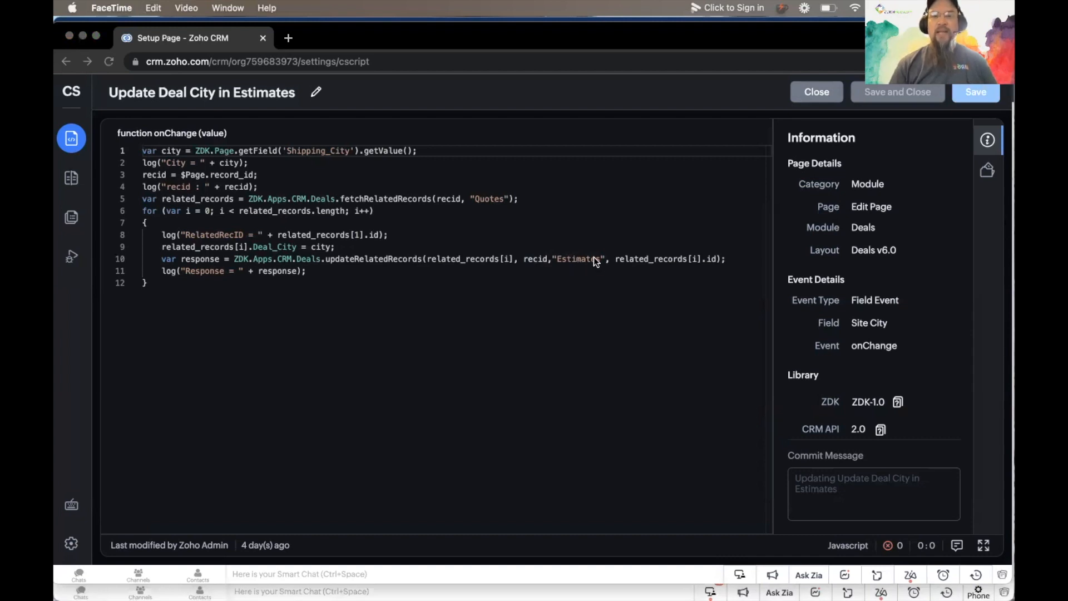
pyautogui.moveTo(659, 268)
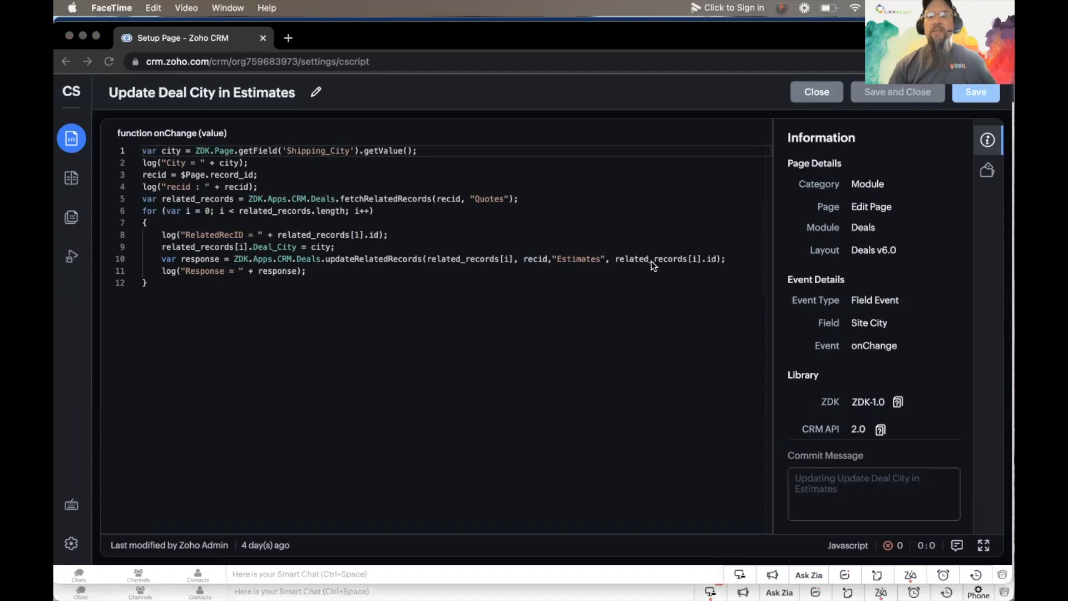
pyautogui.moveTo(690, 260)
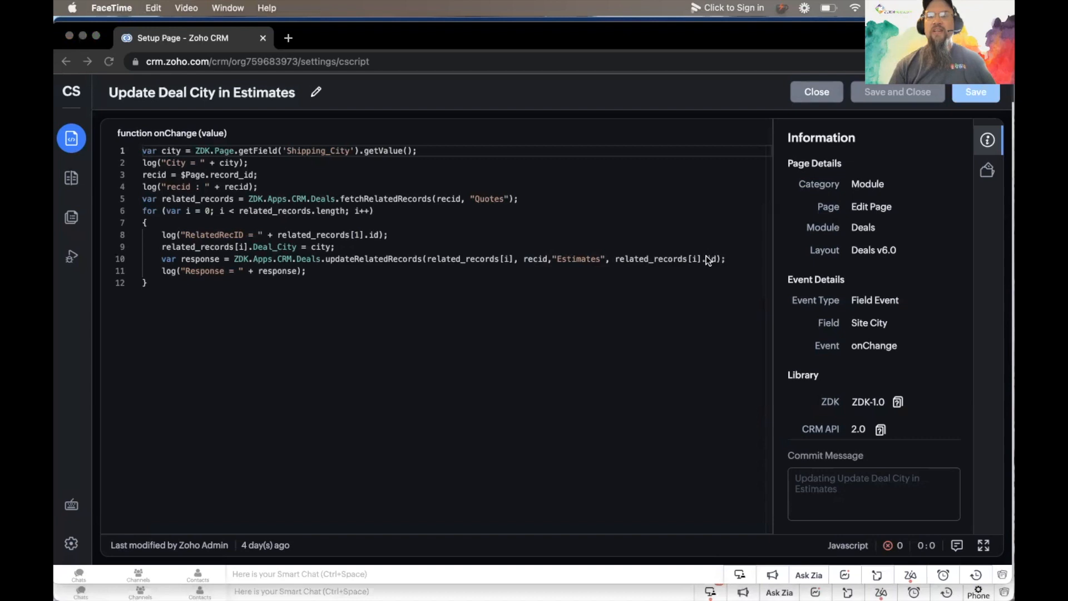
pyautogui.moveTo(710, 265)
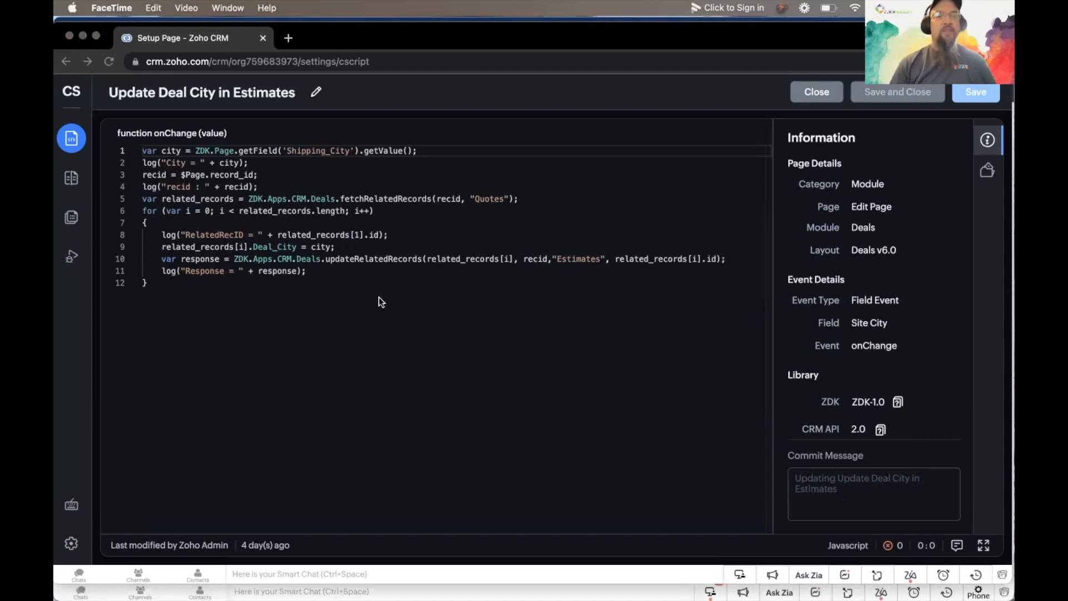
pyautogui.moveTo(249, 291)
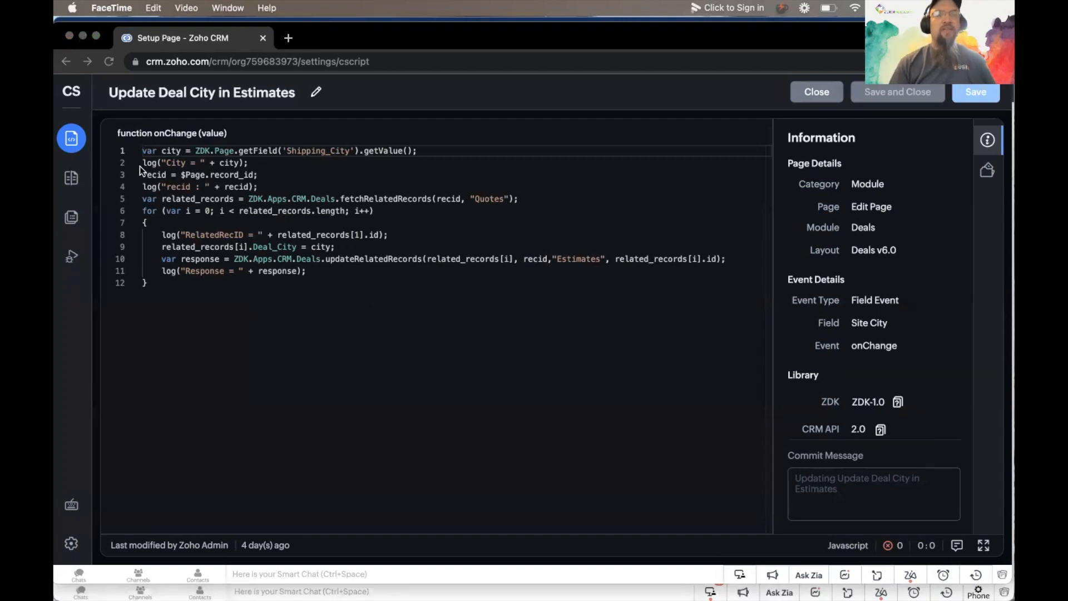
pyautogui.moveTo(226, 179)
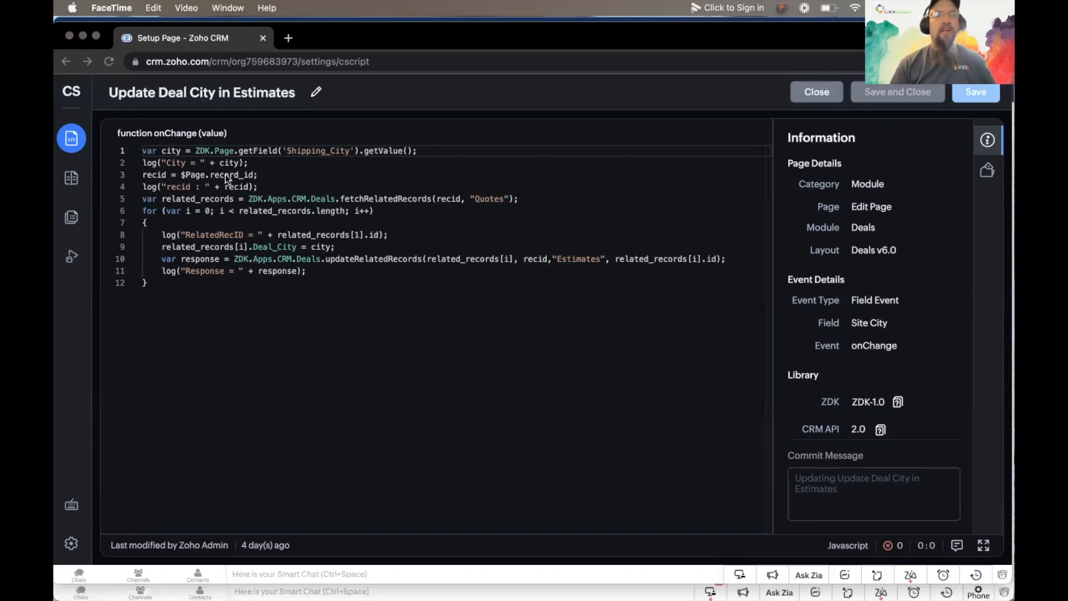
pyautogui.moveTo(271, 186)
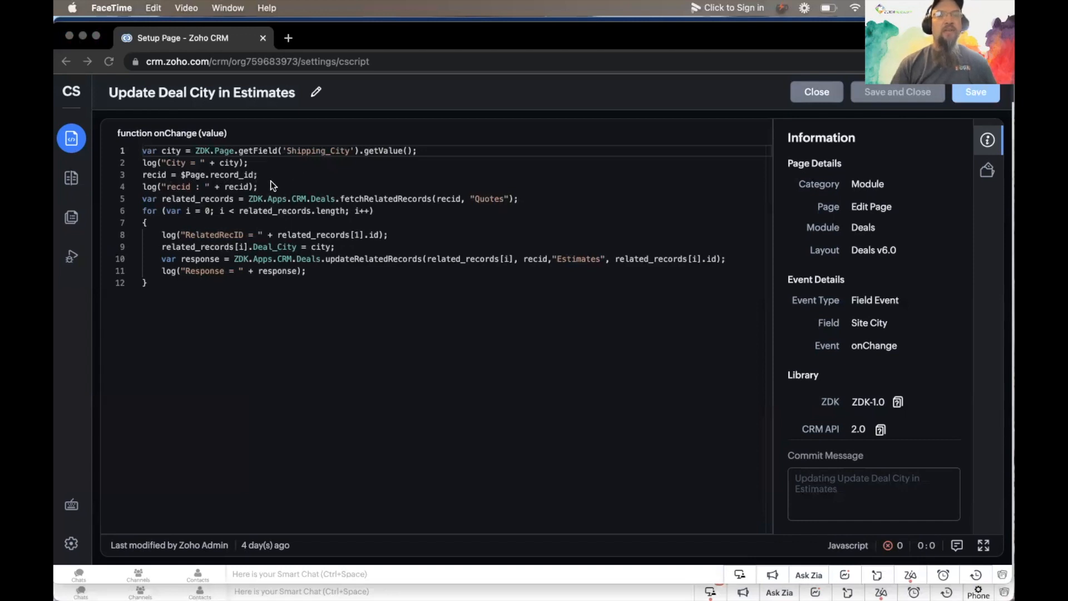
pyautogui.moveTo(289, 196)
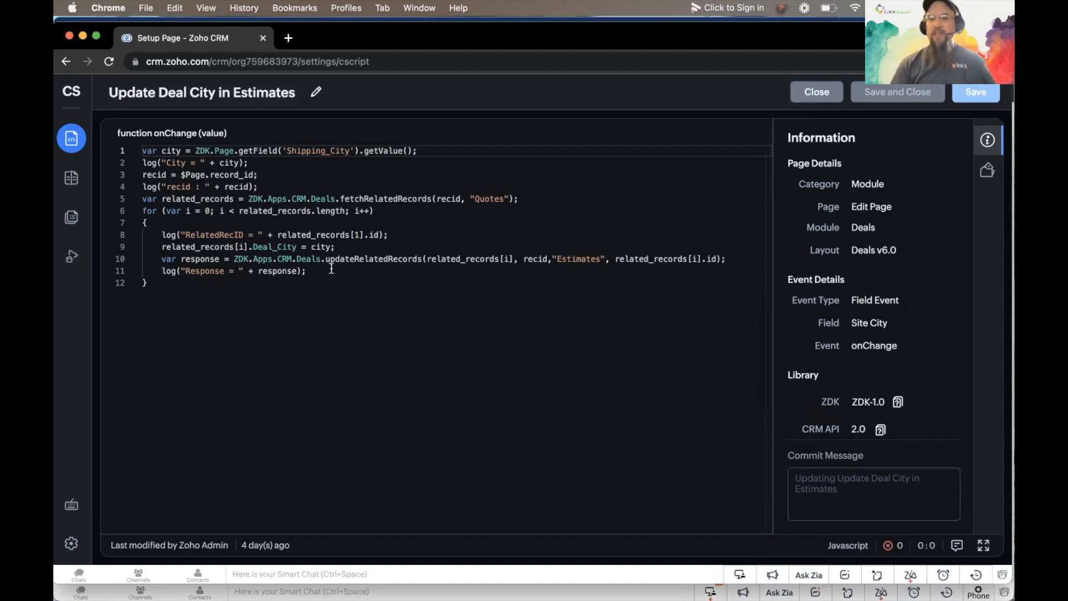
pyautogui.moveTo(114, 276)
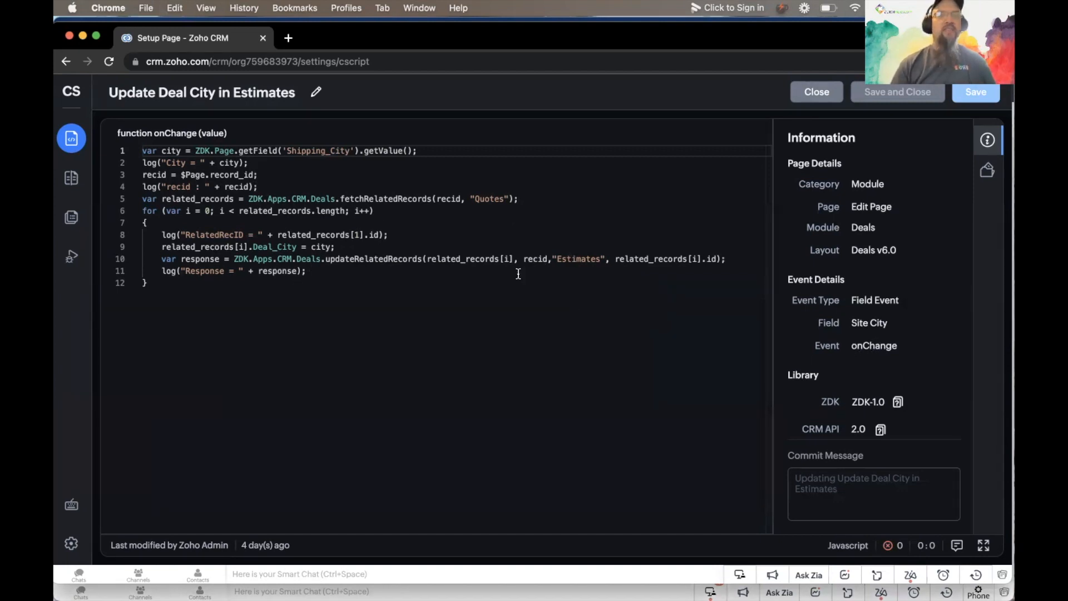
pyautogui.moveTo(72, 257)
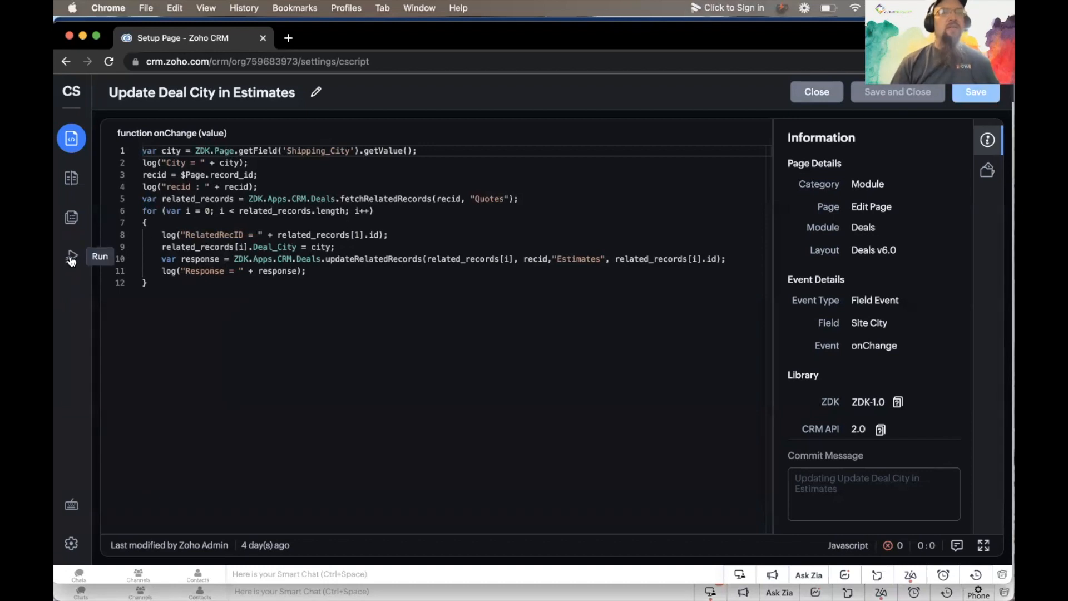
# - Run the script on Benson Downs' Edit Deal page, adding an 's' to Site City to fire onChange
pyautogui.click(71, 257)
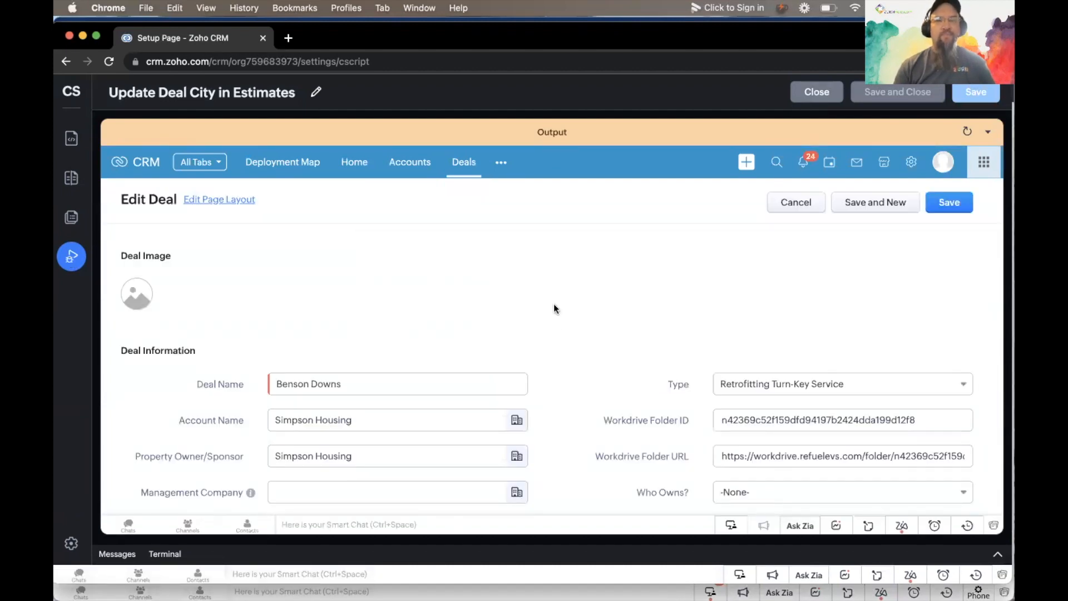
pyautogui.scroll(-3)
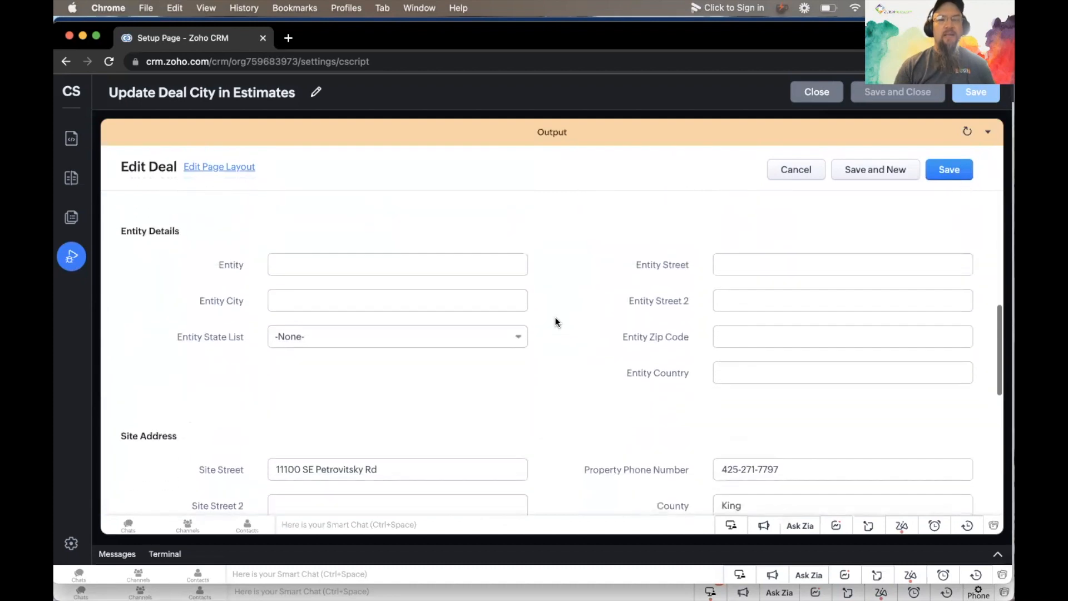
pyautogui.scroll(-3)
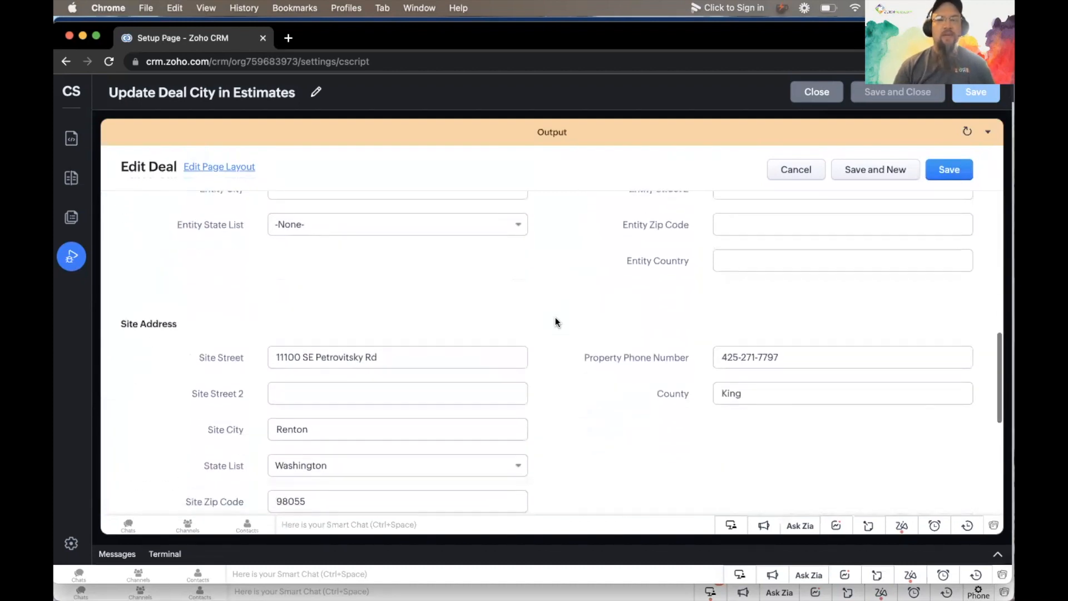
pyautogui.scroll(-3)
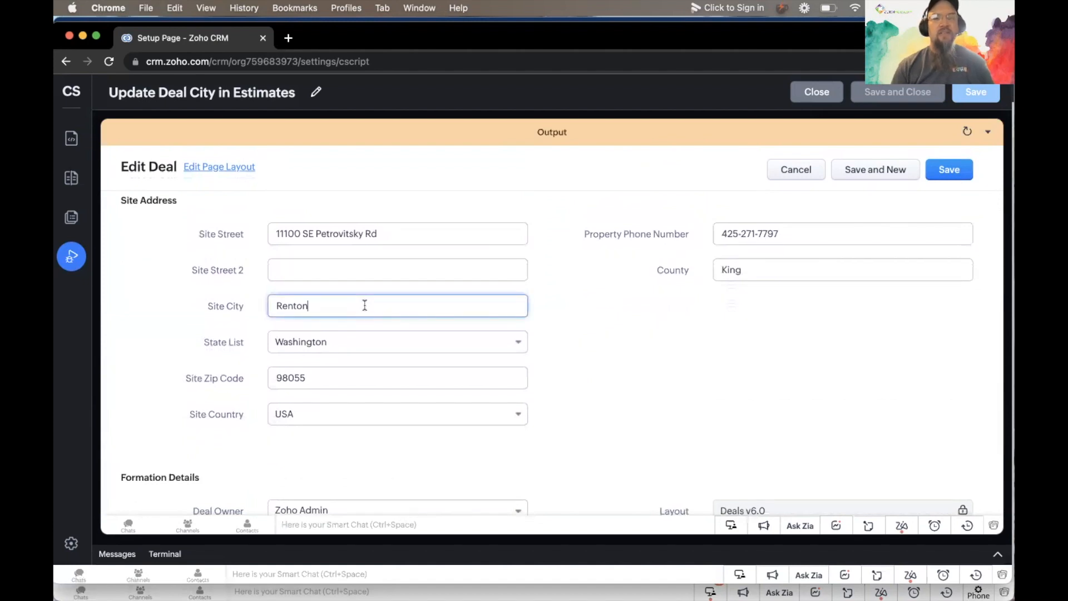
pyautogui.write('s')
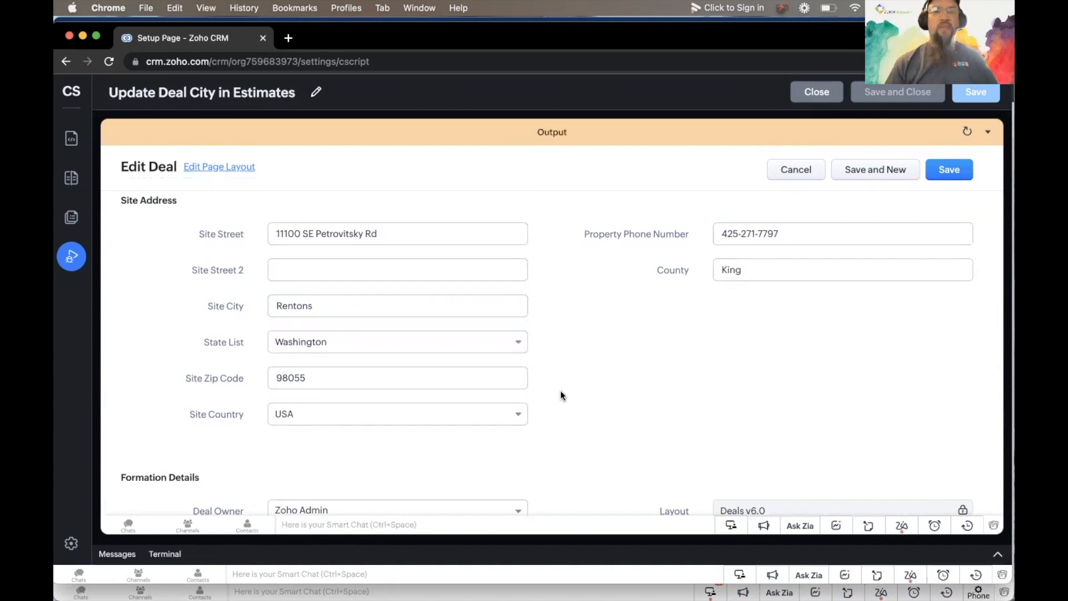
pyautogui.click(398, 305)
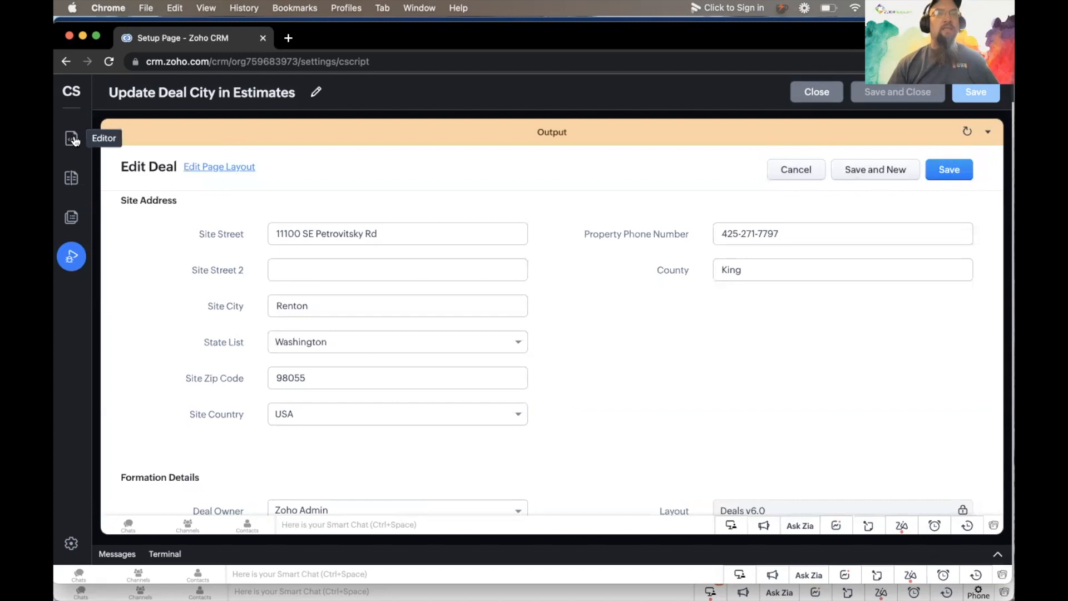
# - Return to the editor and review the fetchRelatedRecords and related_records code tooltips
pyautogui.click(71, 138)
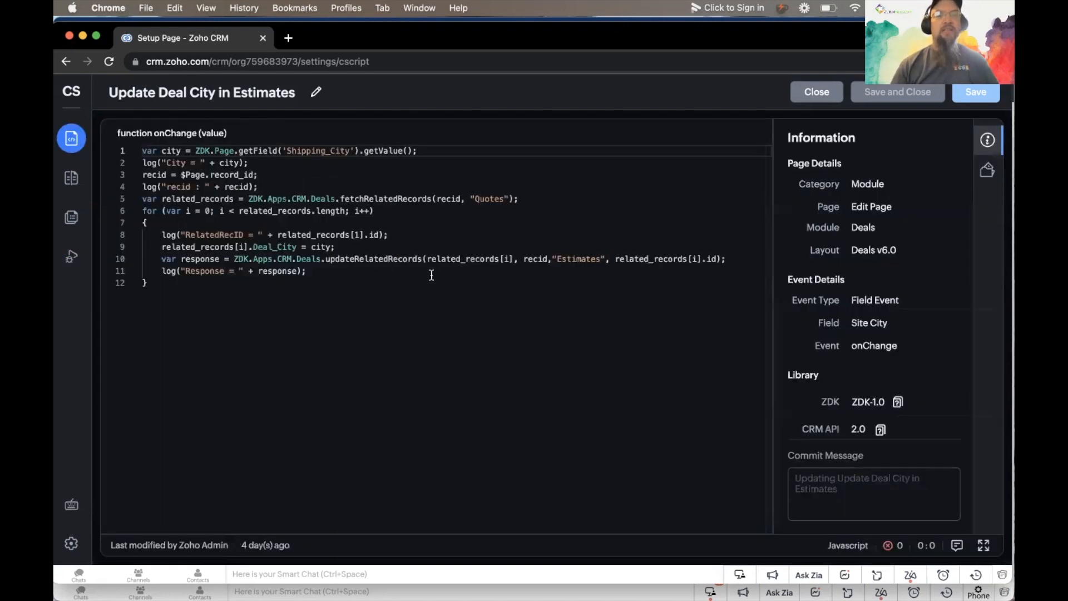
pyautogui.moveTo(409, 305)
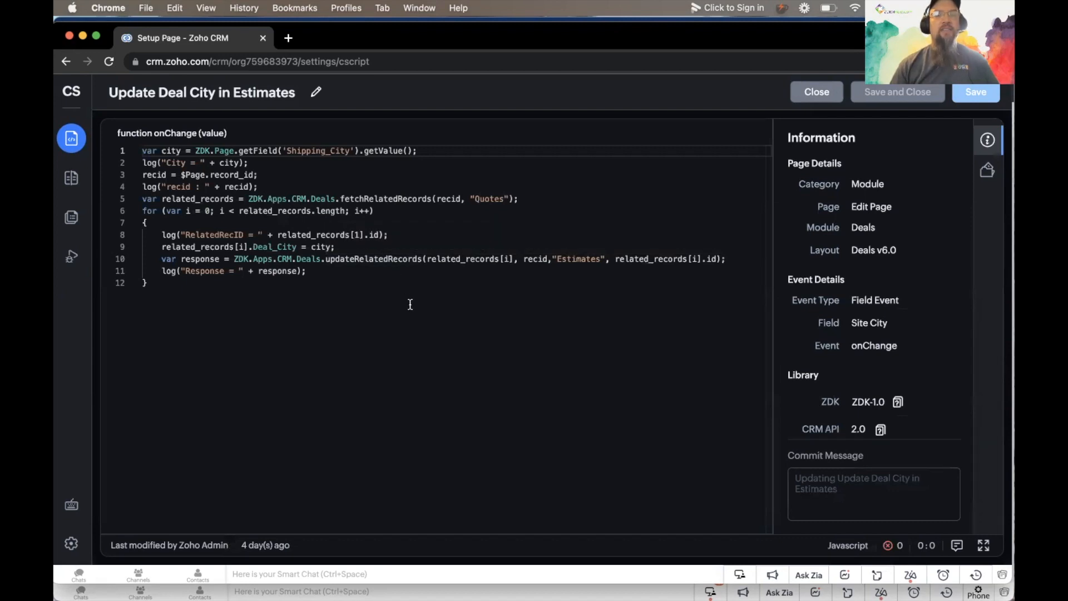
pyautogui.moveTo(230, 174)
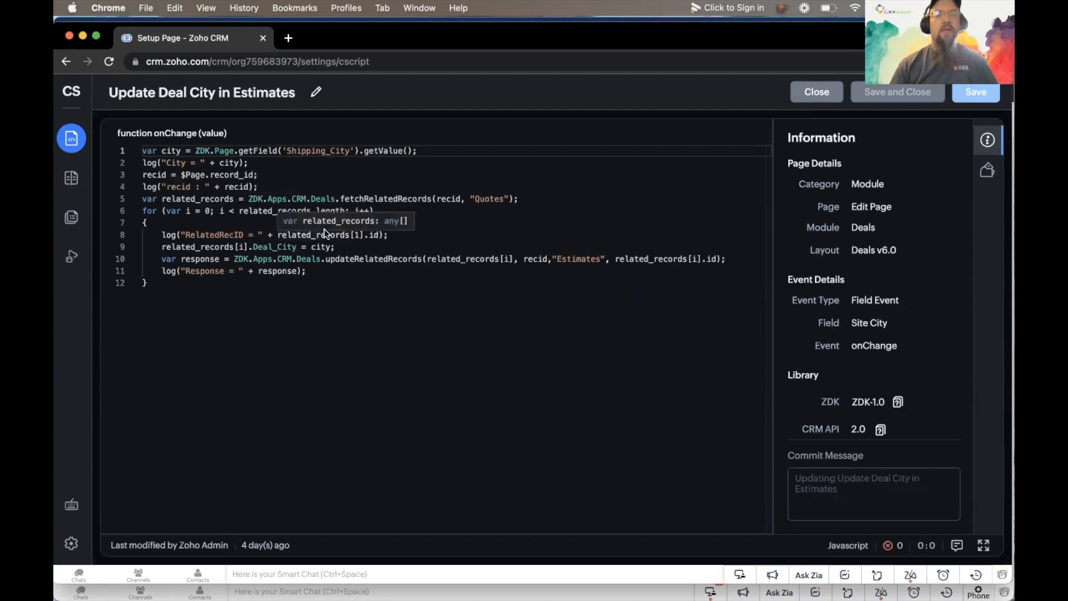
pyautogui.moveTo(443, 259)
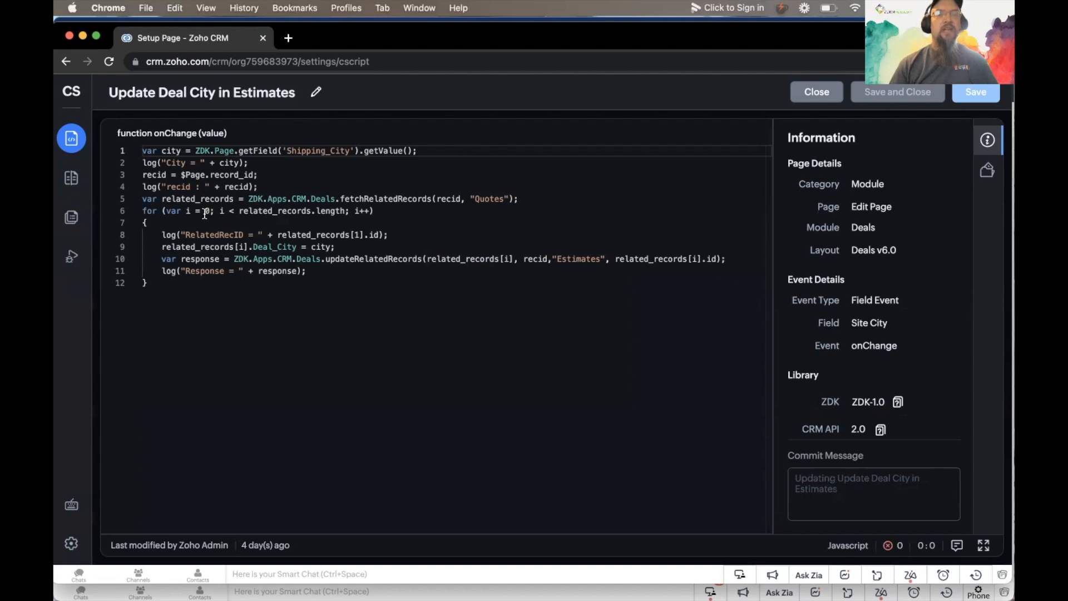
pyautogui.moveTo(420, 199)
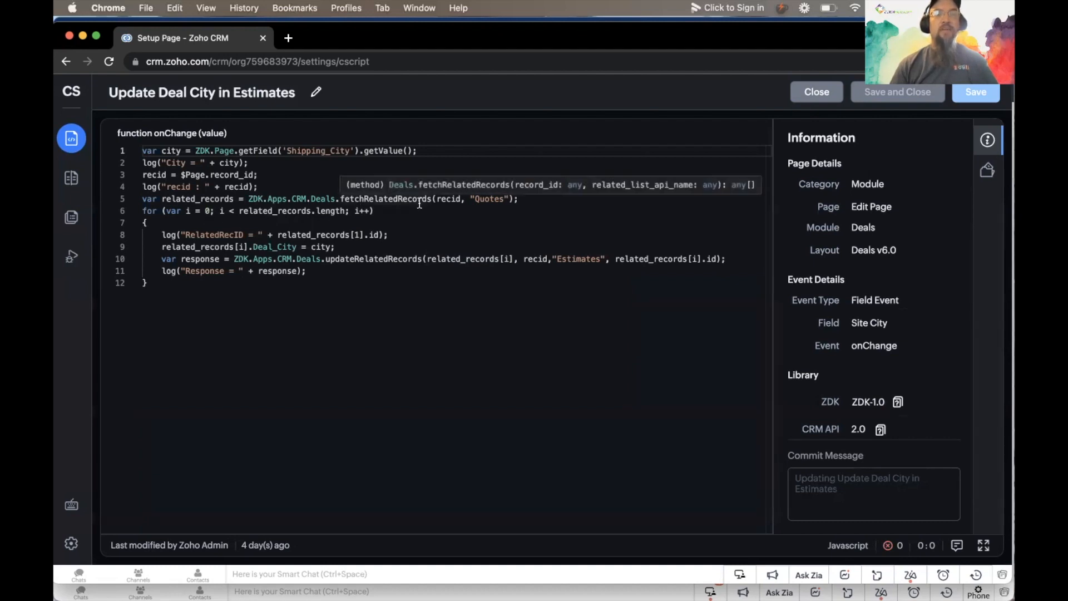
pyautogui.moveTo(440, 198)
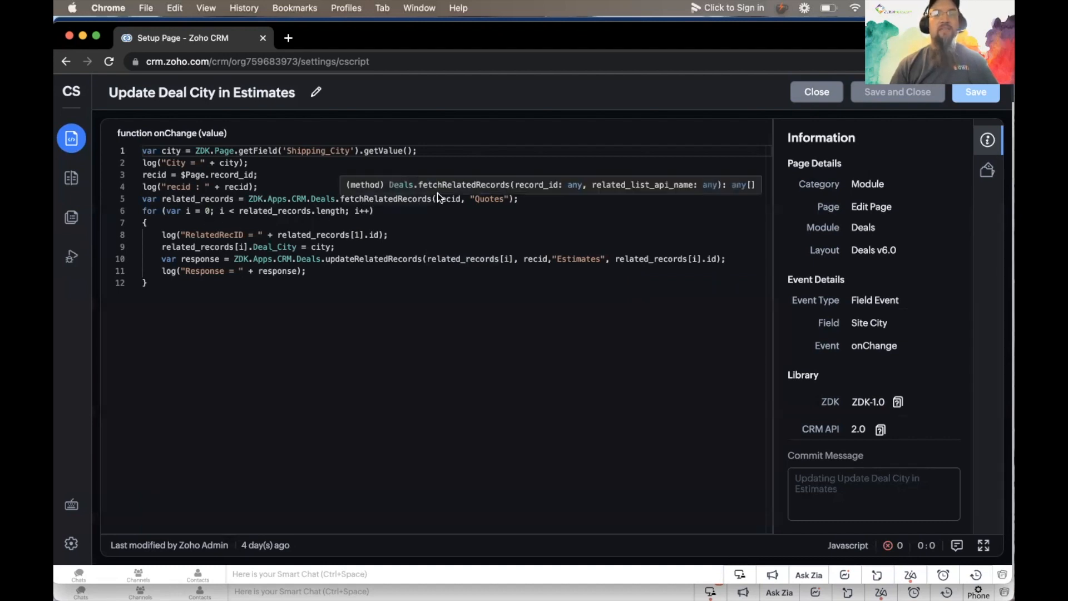
pyautogui.click(175, 219)
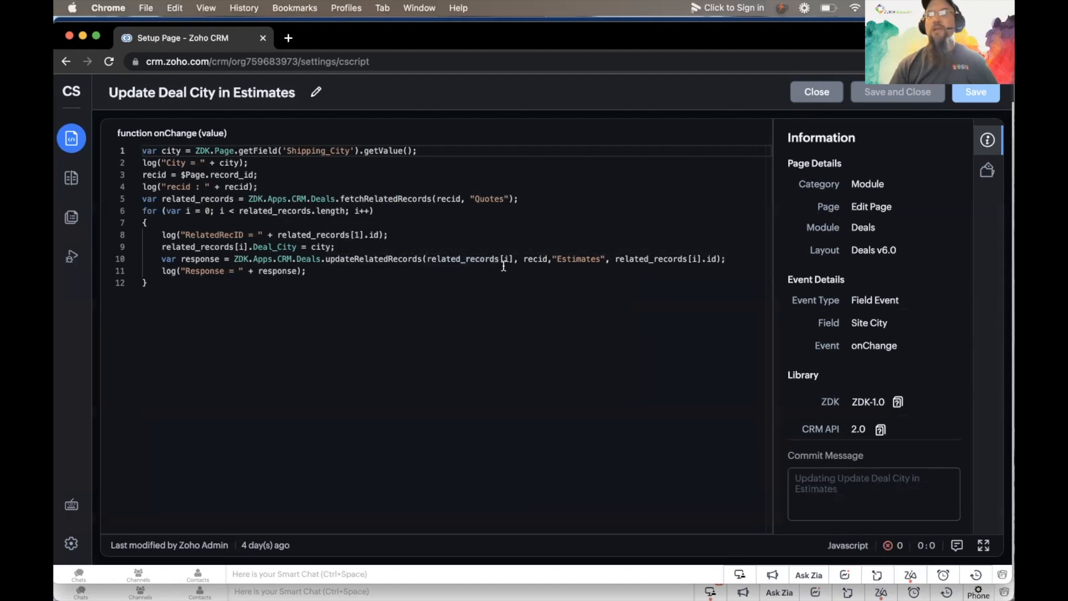
pyautogui.moveTo(552, 283)
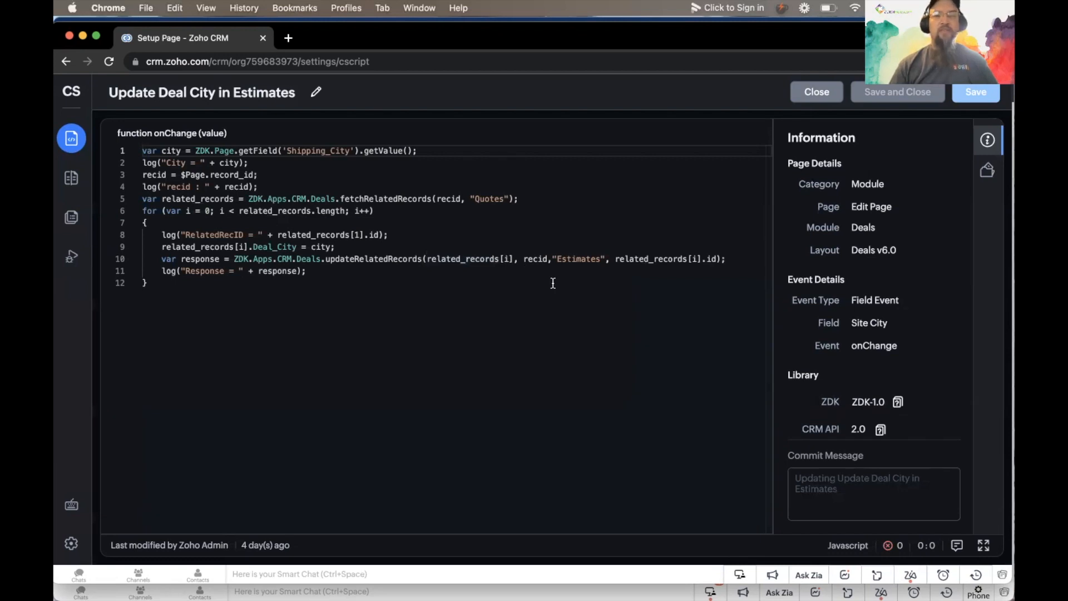
pyautogui.moveTo(700, 232)
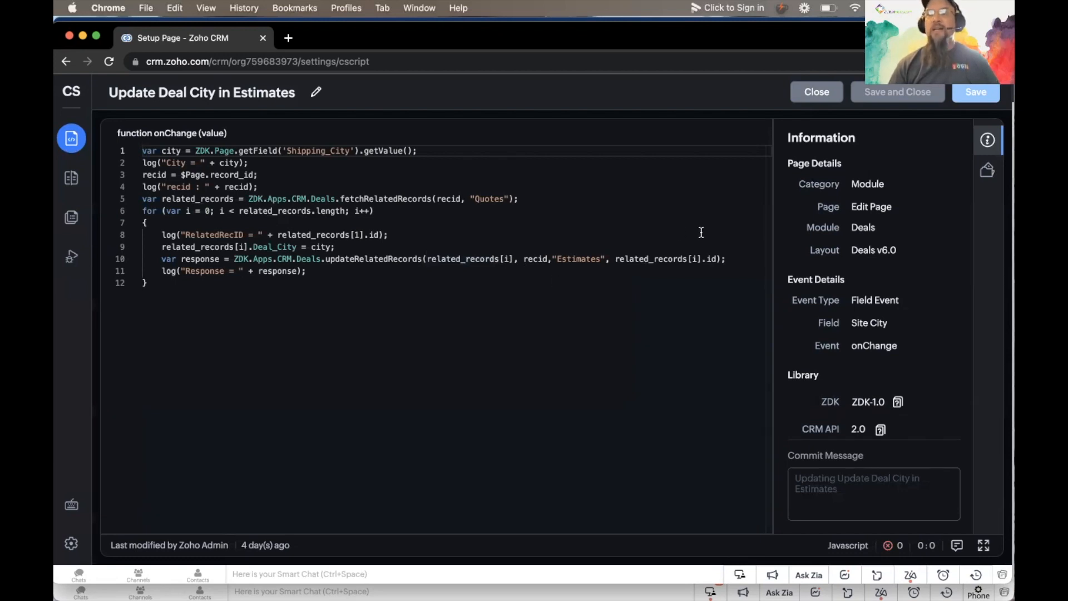
pyautogui.moveTo(517, 317)
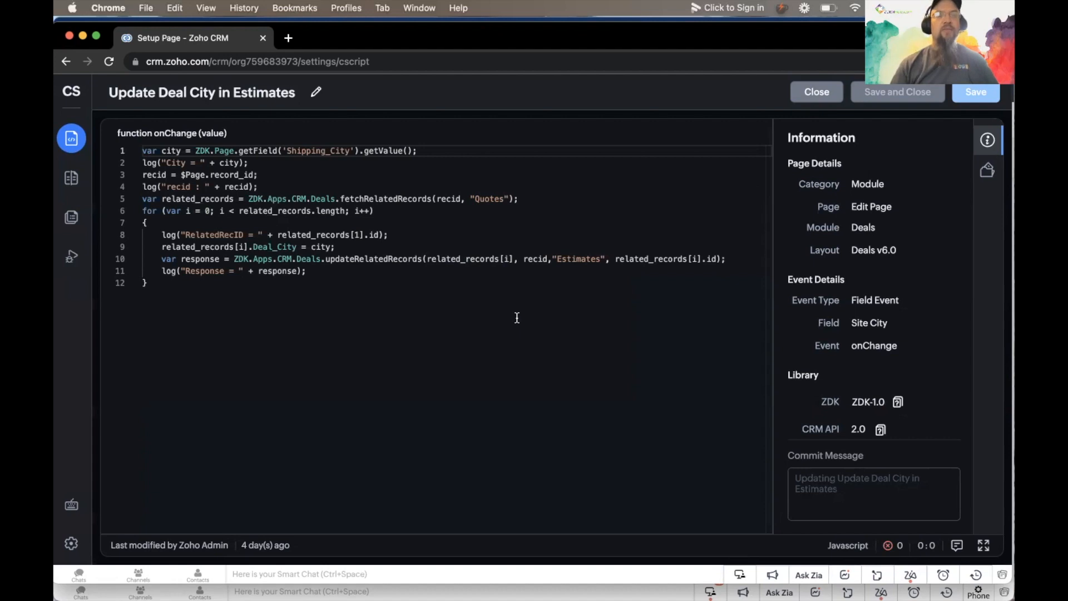